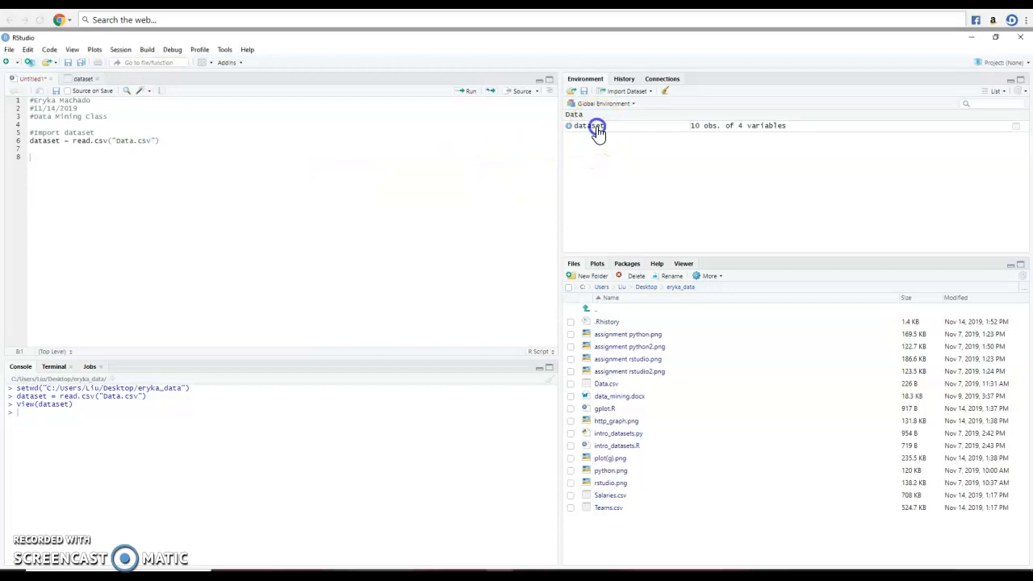
Check the imported dataset, then add a '#Working with missing data' comment and begin 'dataset$Age = '.
left_click(598, 125)
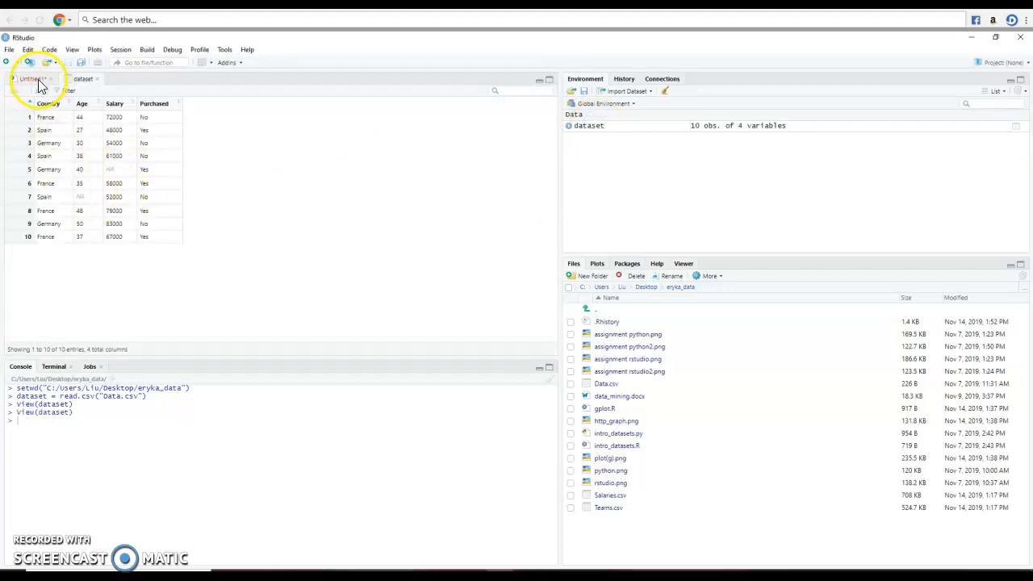
left_click(33, 78)
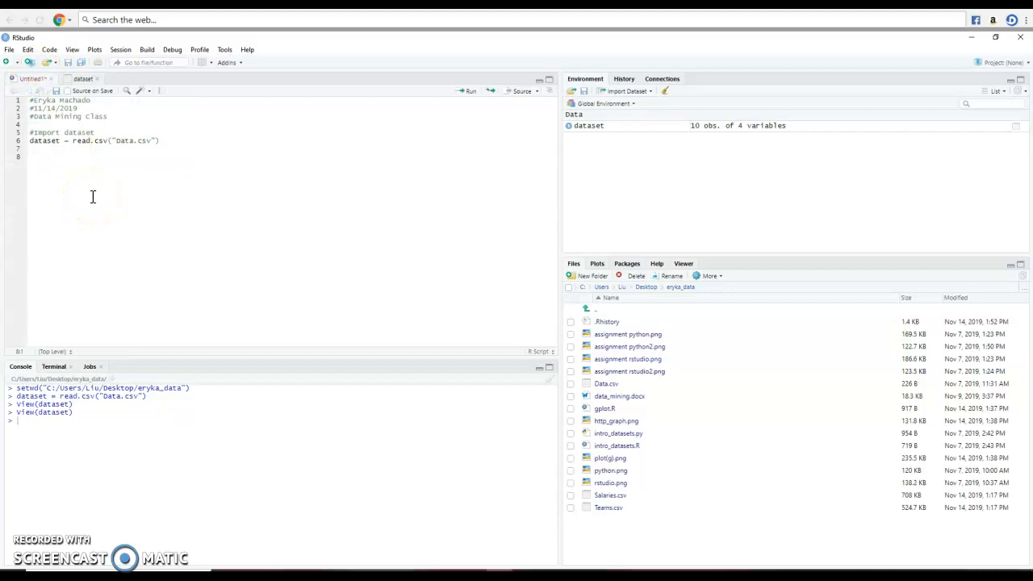
type("#")
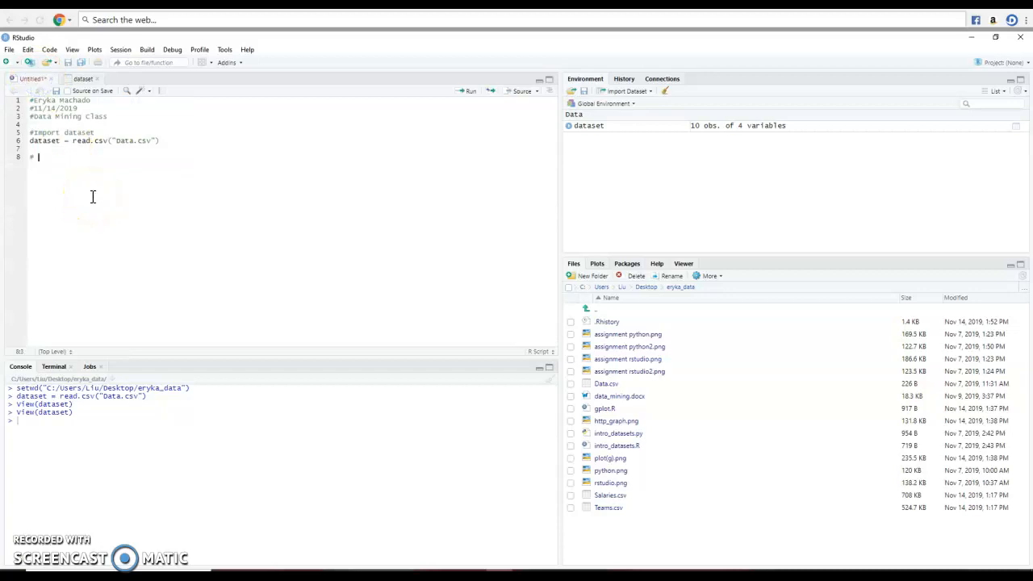
type("Working with missing data")
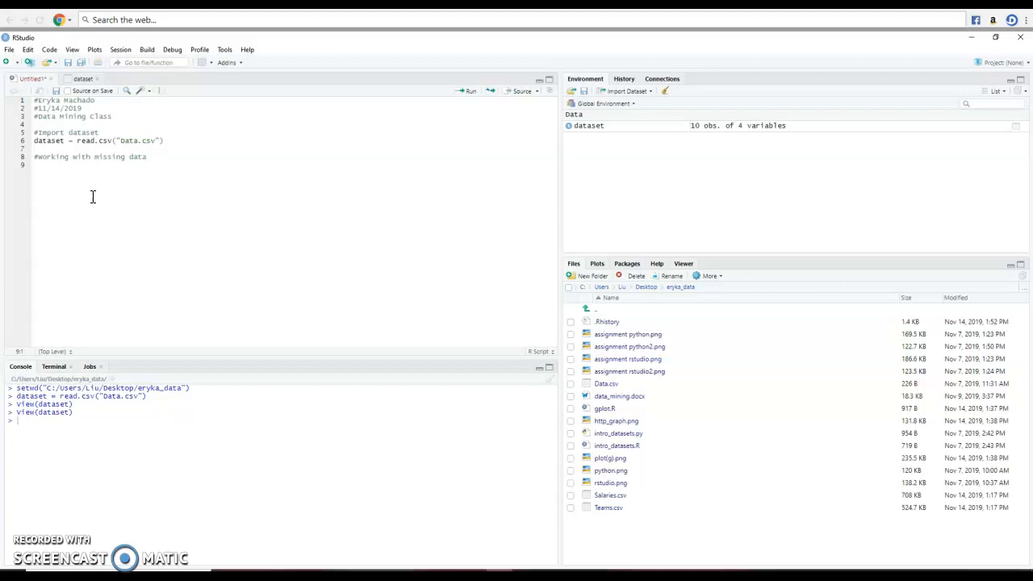
type("d")
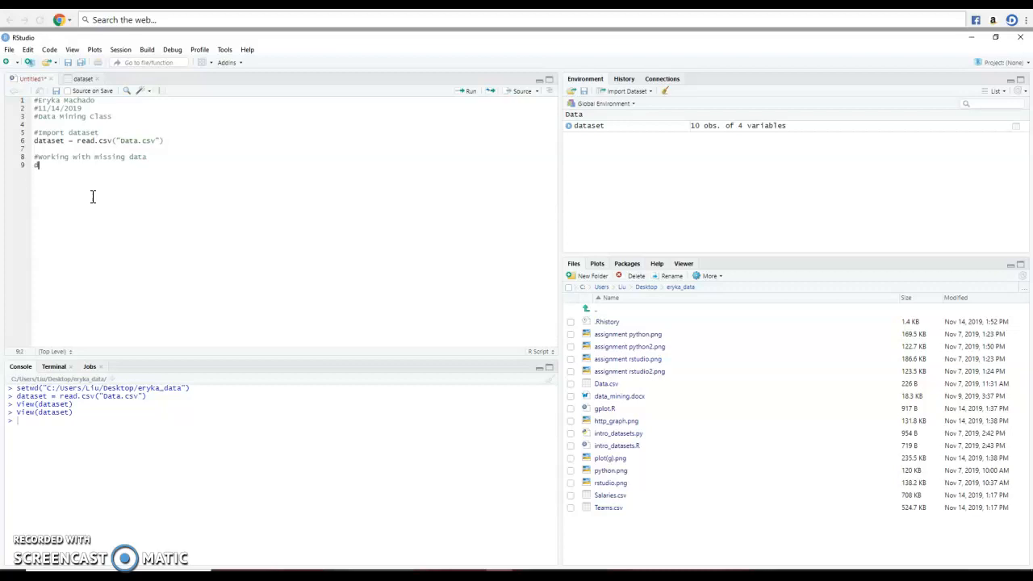
type("dataset")
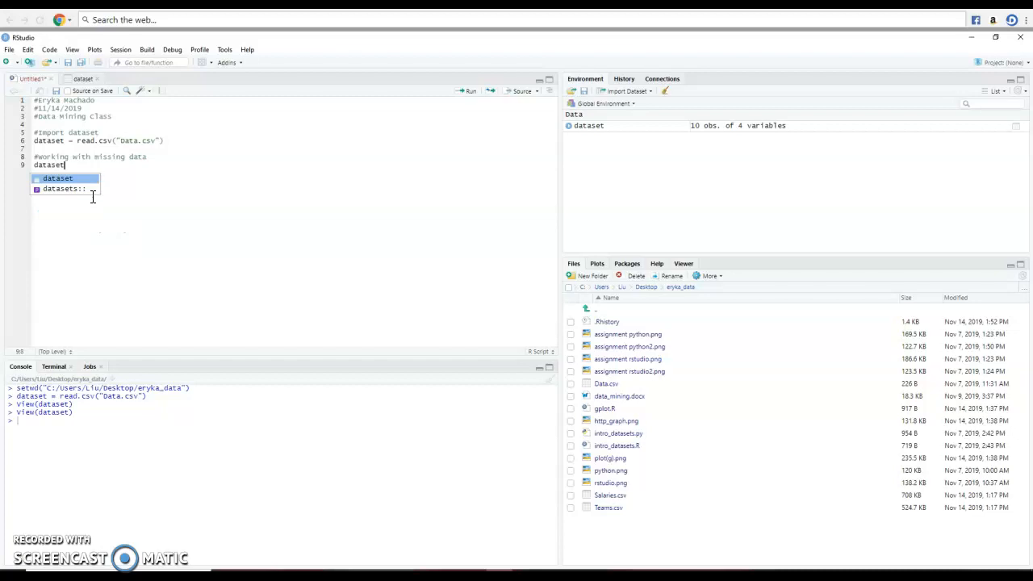
type("$Age =")
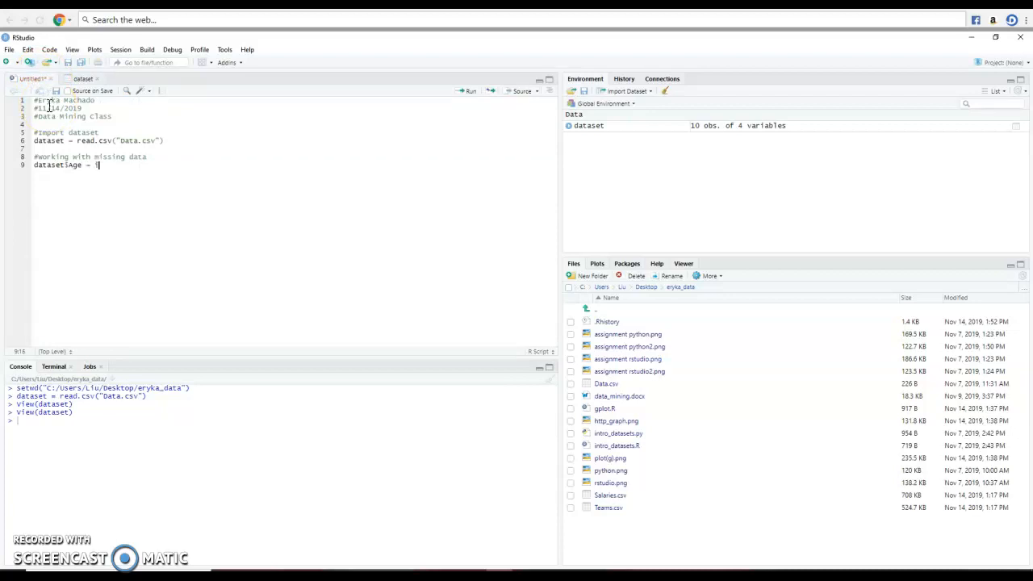
Continue the Age line with 'ifelse(is.na(dataset$Age),' and 'ave(dataset$Age,' on the next line.
type("ifelse")
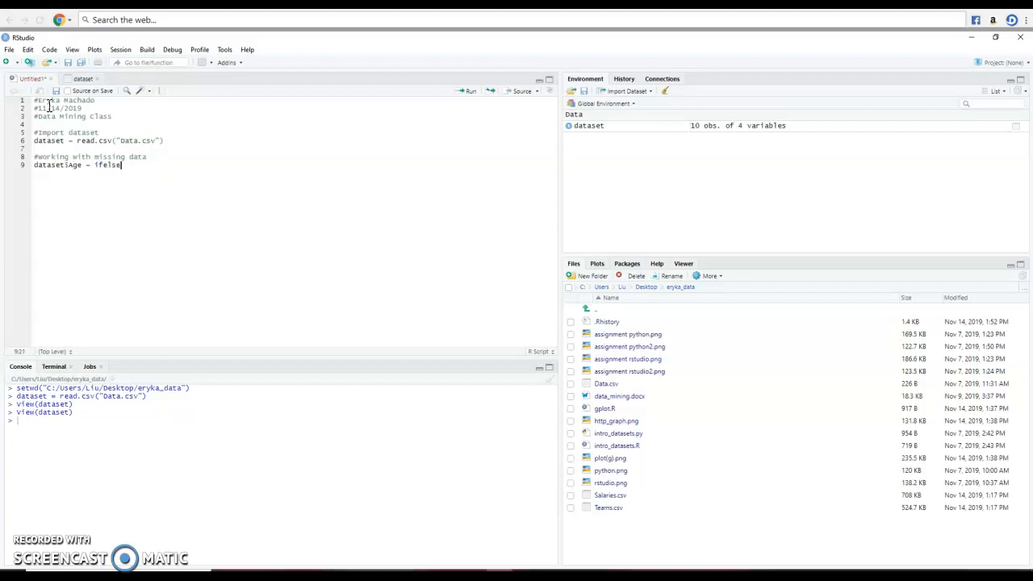
type("(")
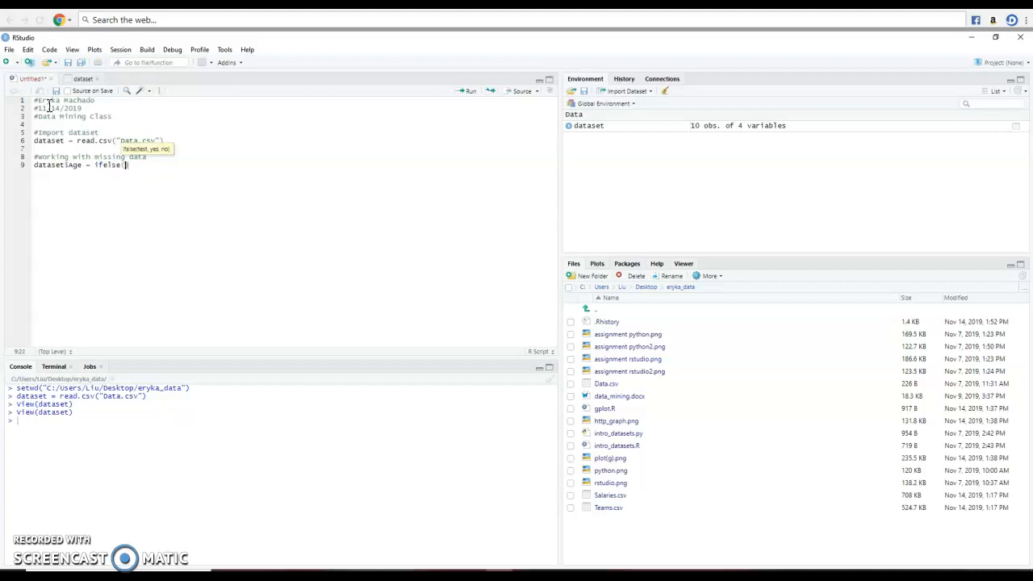
type("is.na(")
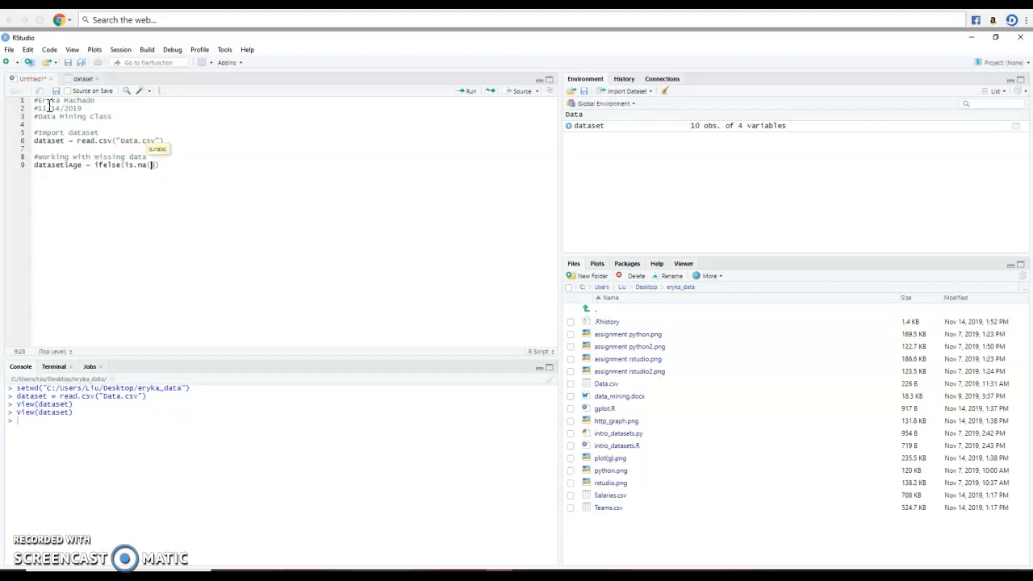
type("dataset$Age")
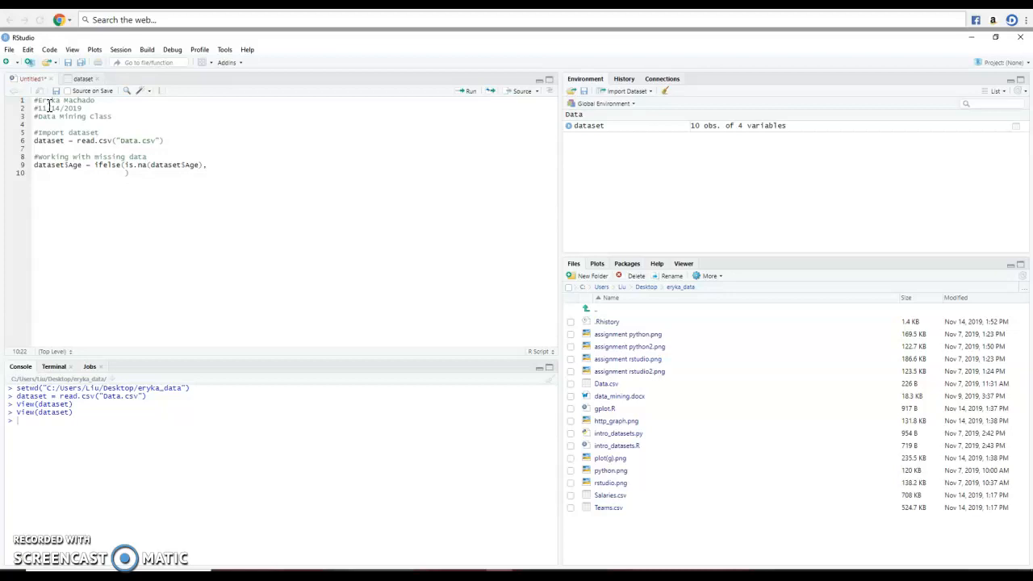
type("ave(dataset")
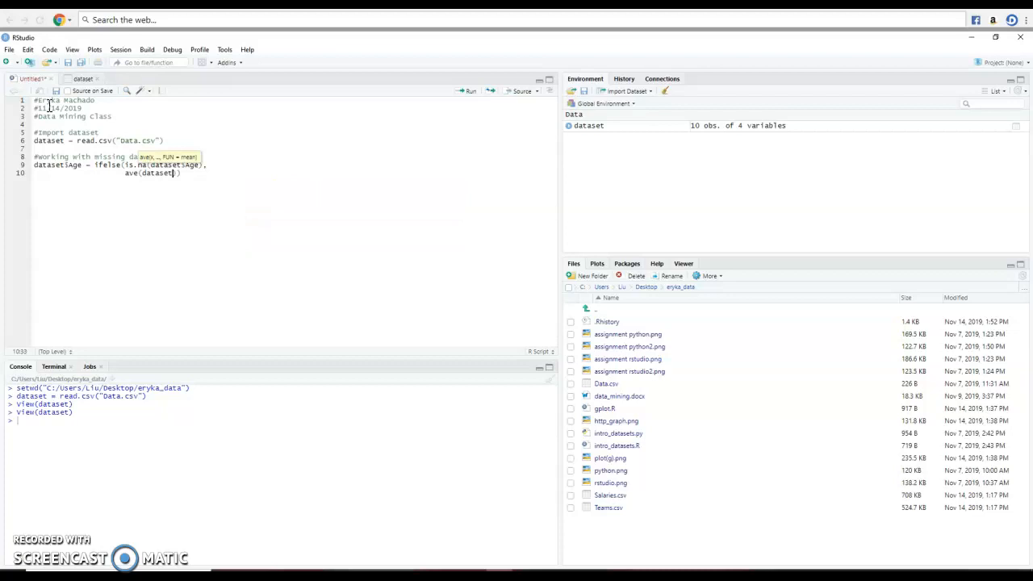
type("$Age,")
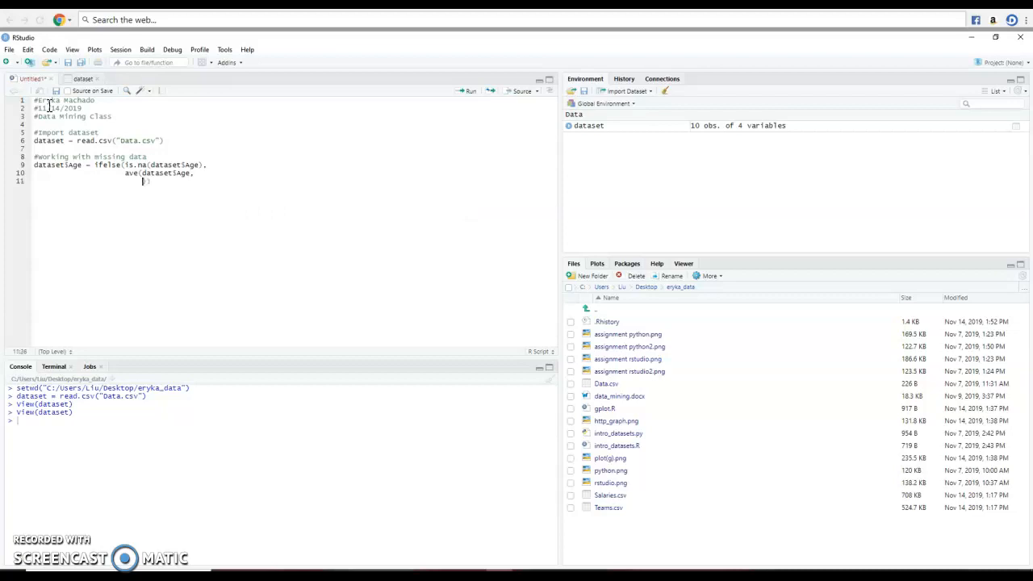
Add 'FUN = function(x) mean(x, na.rm = TRUE)),' and begin 'dataset$Age' on the next line.
type("F")
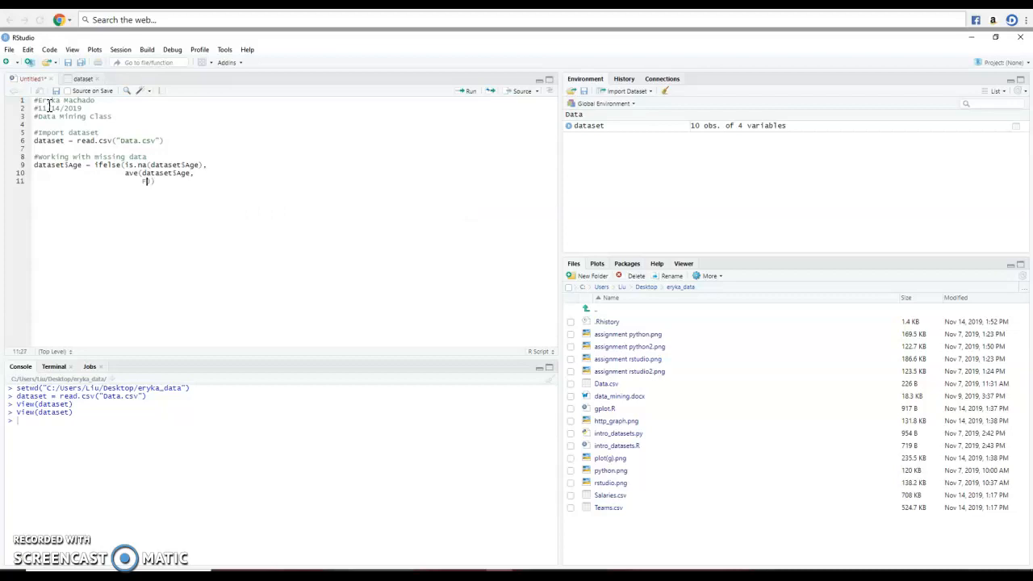
type("FUN = f")
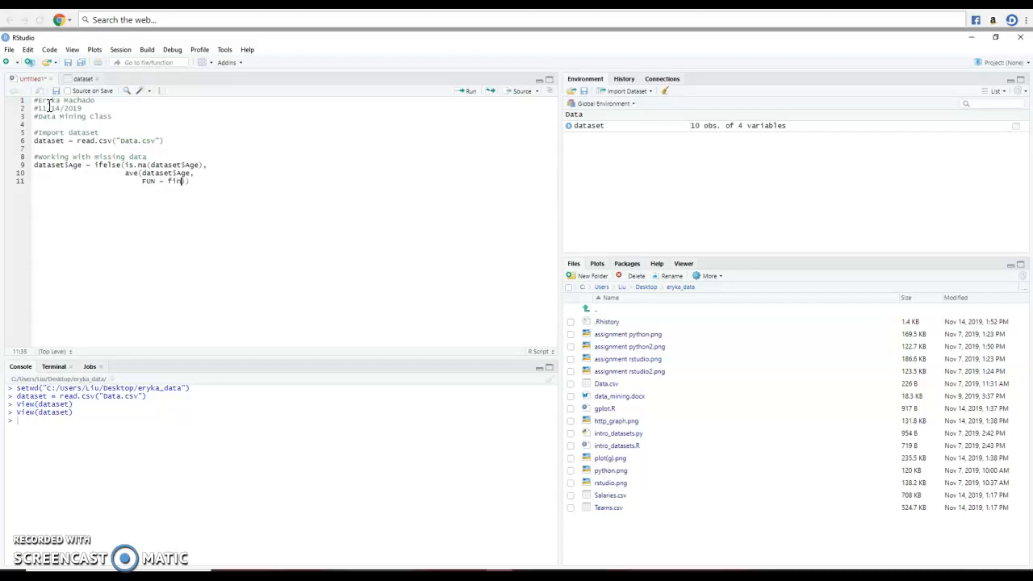
type("unction(")
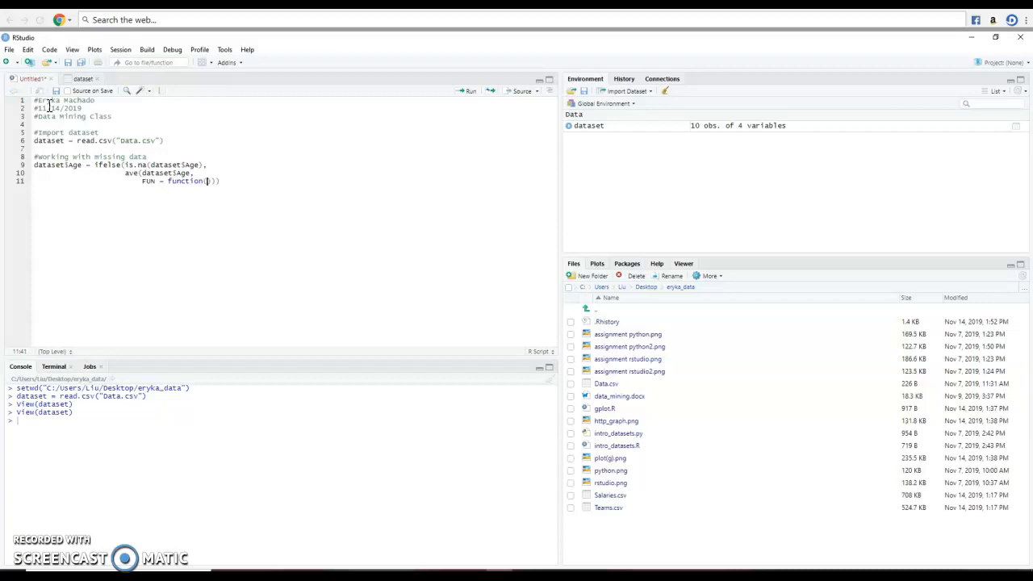
type("x")
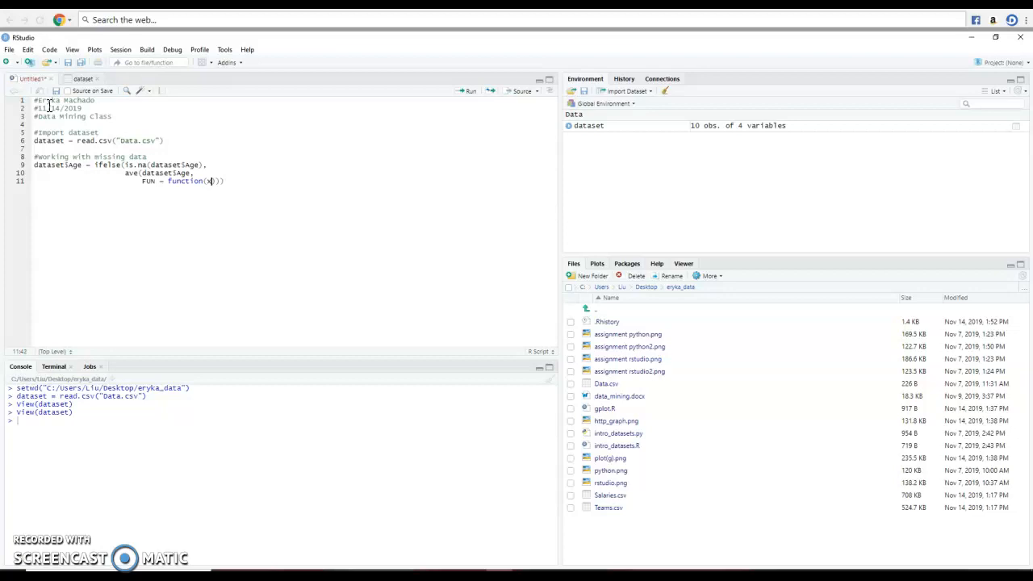
type("mean(")
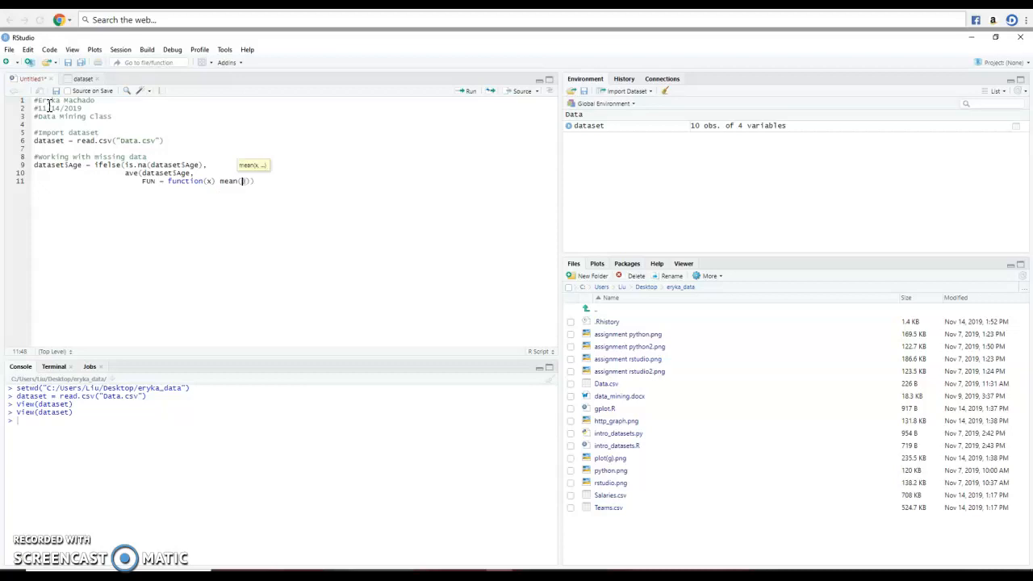
type("x,")
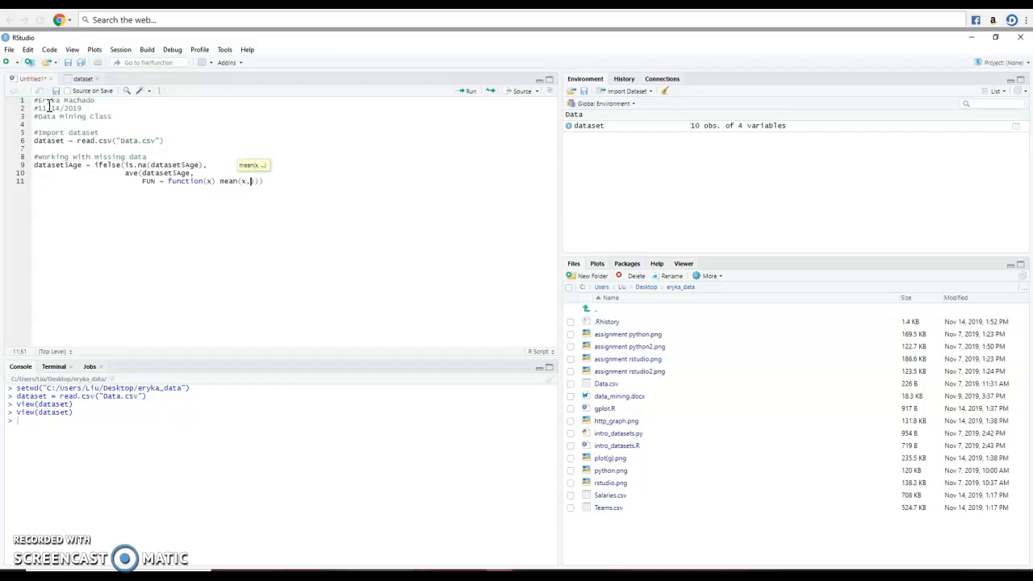
type("n")
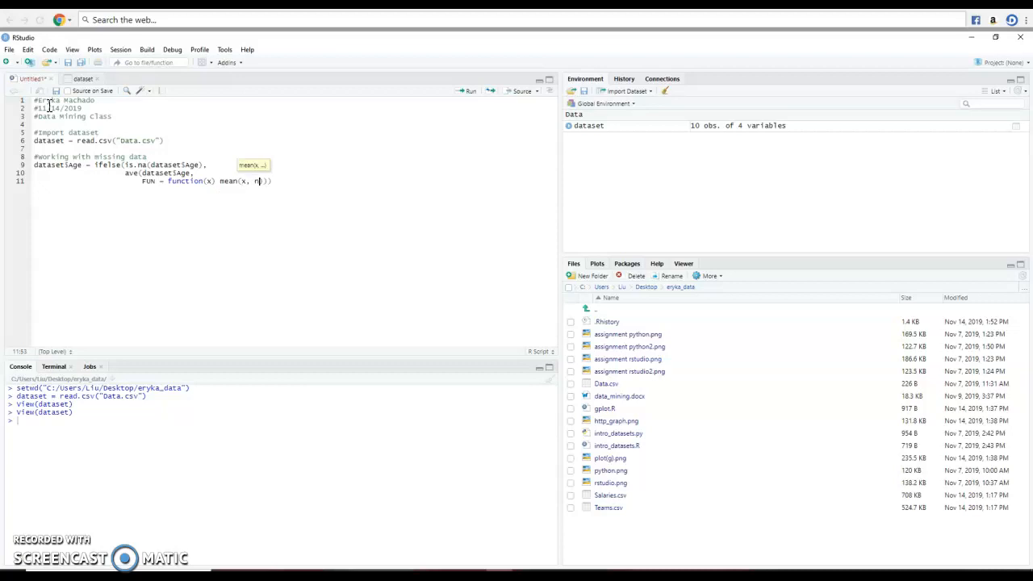
type("a.rm = TRUE")
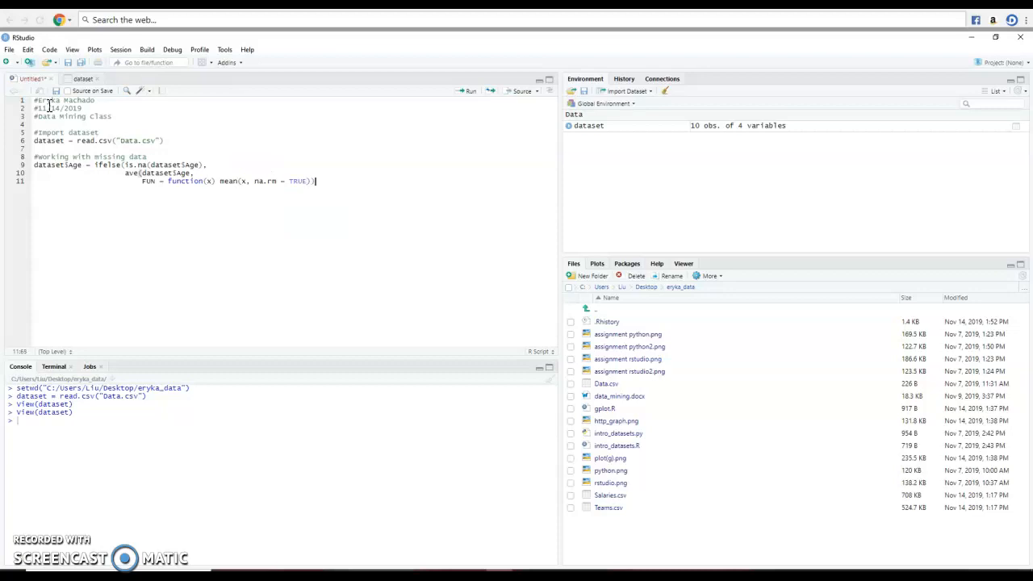
type(",")
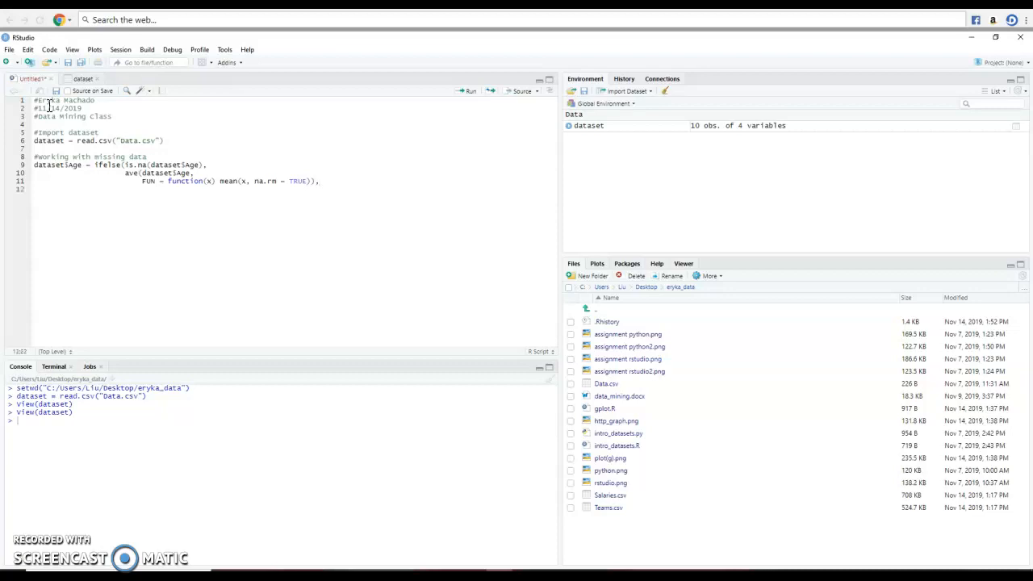
type("dataset")
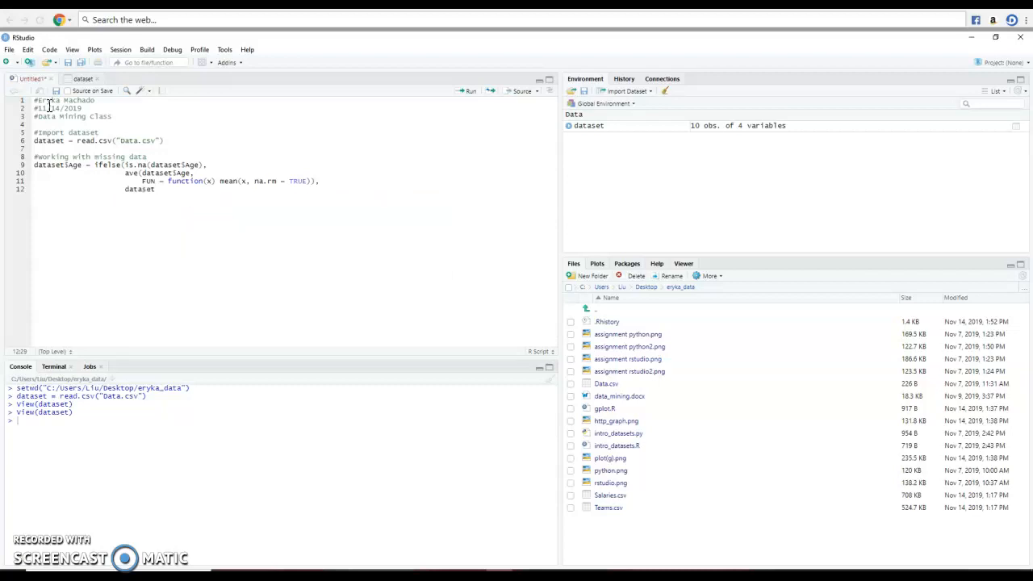
type("$Age")
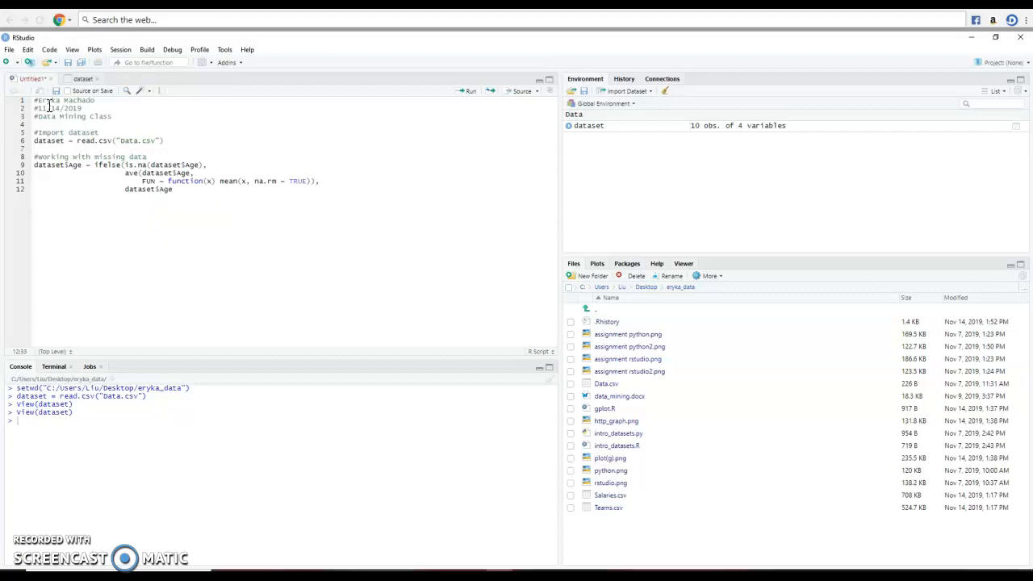
Close the Age statement with 'dataset$Age)', run lines 9–12 in the console, and reselect them.
left_click(177, 189)
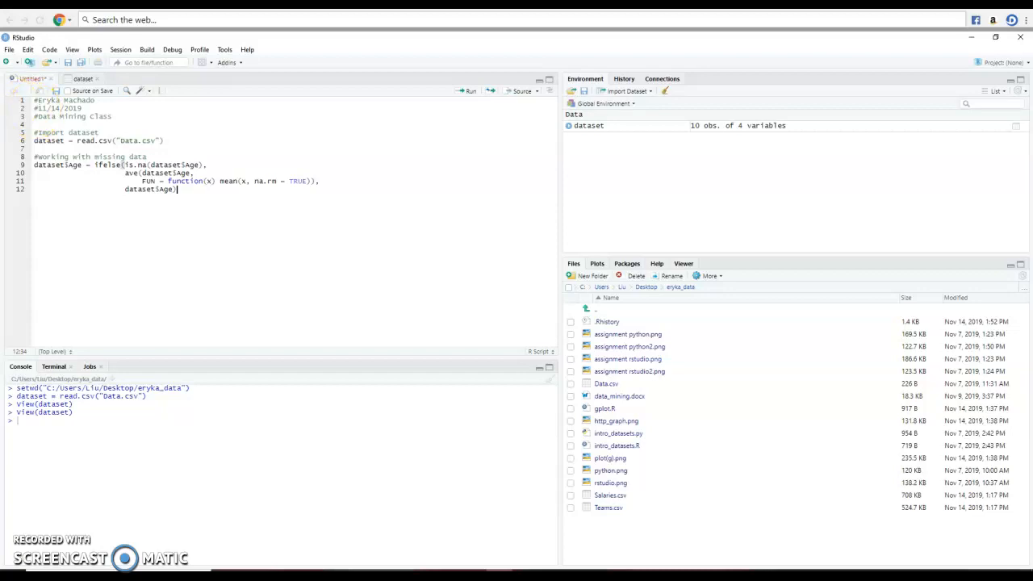
left_click_drag(27, 165, 176, 189)
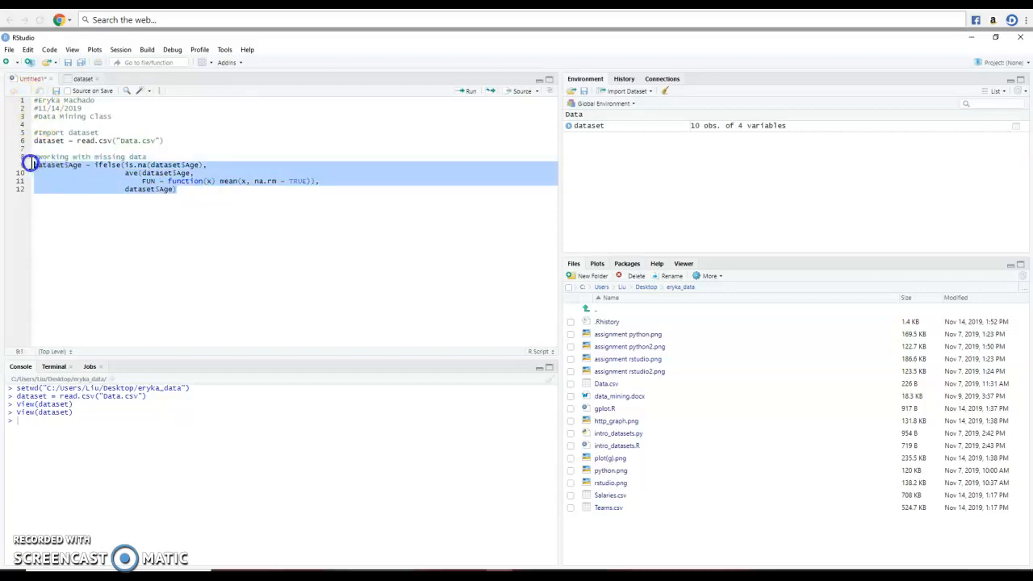
left_click(471, 90)
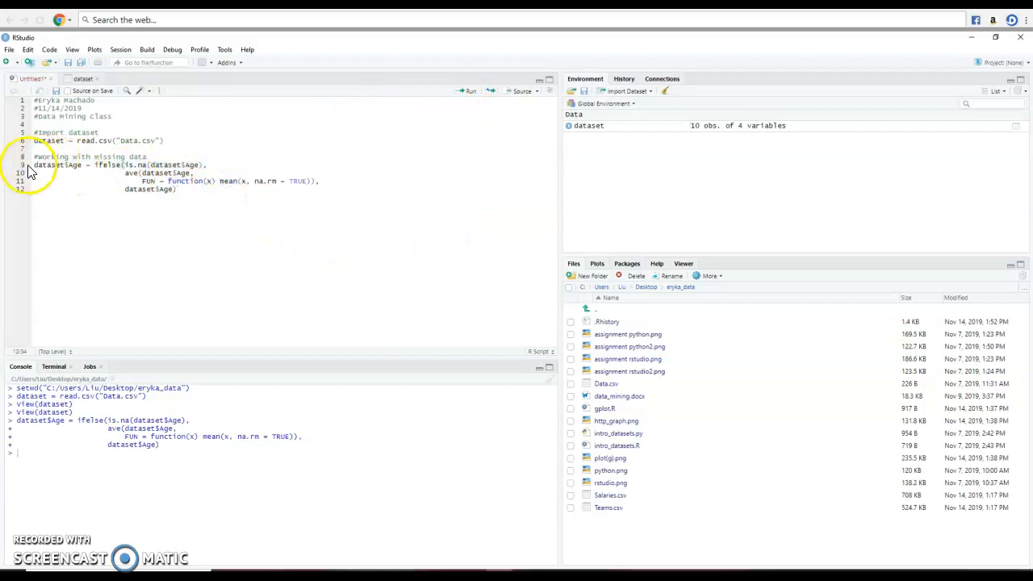
left_click_drag(34, 164, 188, 189)
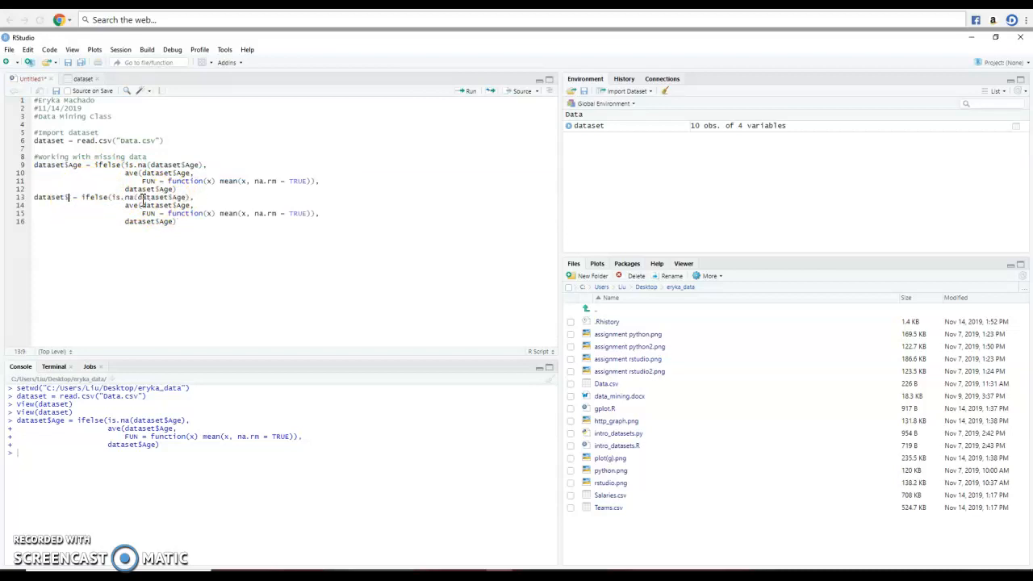
Duplicate the Age block as lines 13–16 and change every dataset$Age to dataset$Salary.
type("Salary")
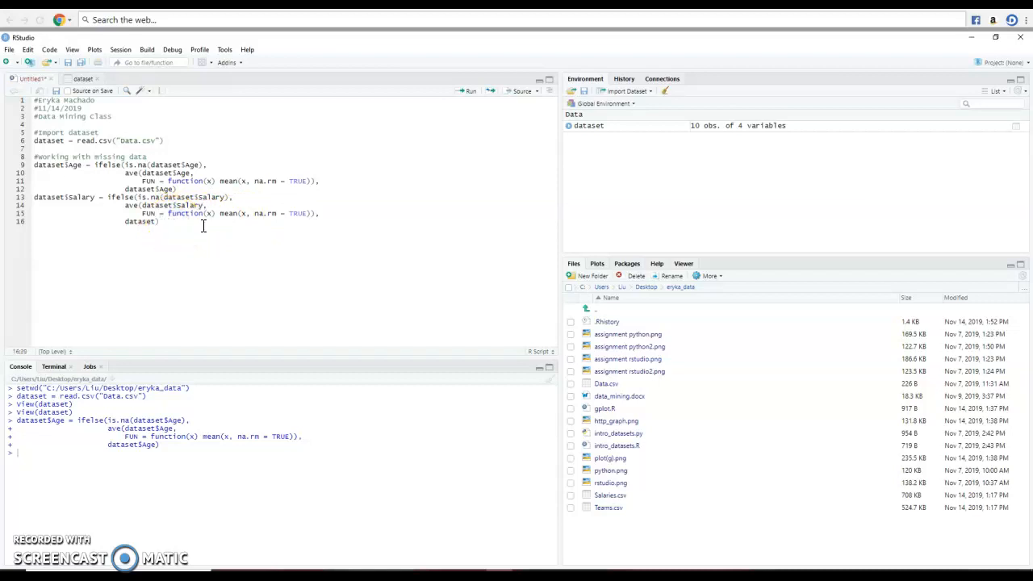
type("$Salary")
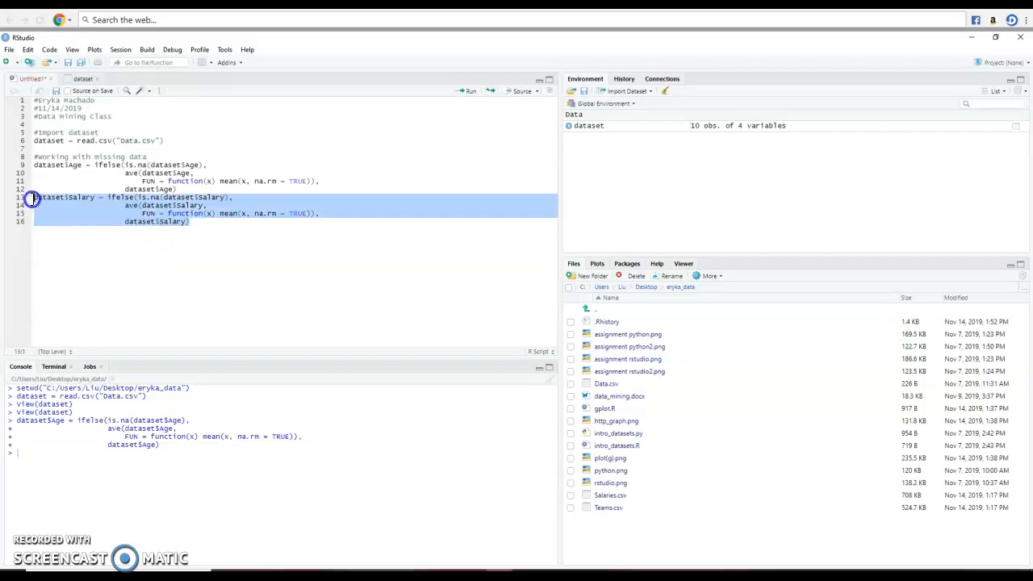
Run the Salary block on lines 13–16 in the console using the toolbar Run button.
left_click(470, 90)
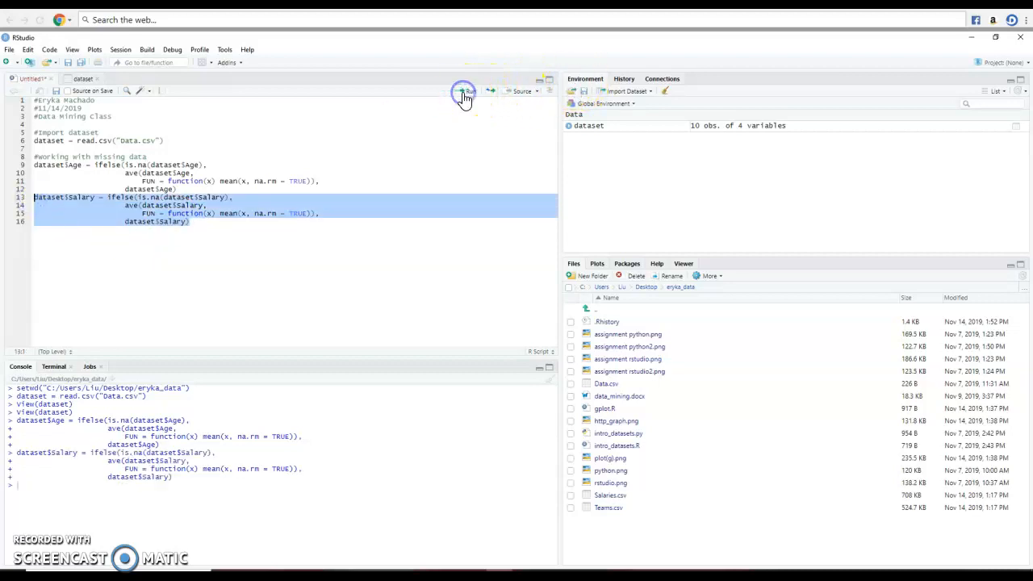
left_click(462, 91)
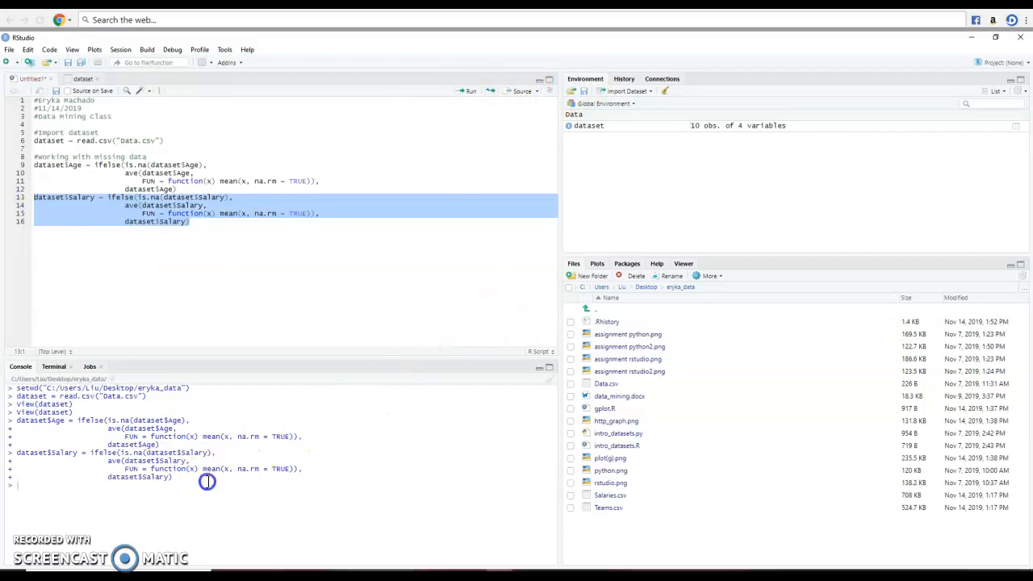